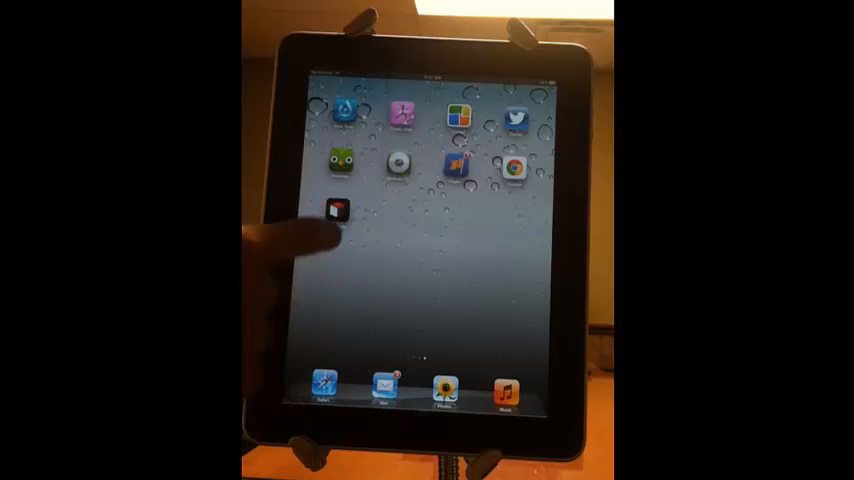
Step: Launch SugarCRM Mobile from the iPad home screen and scroll through the Home dashboard
{"action": "left_click", "coordinate": [336, 208]}
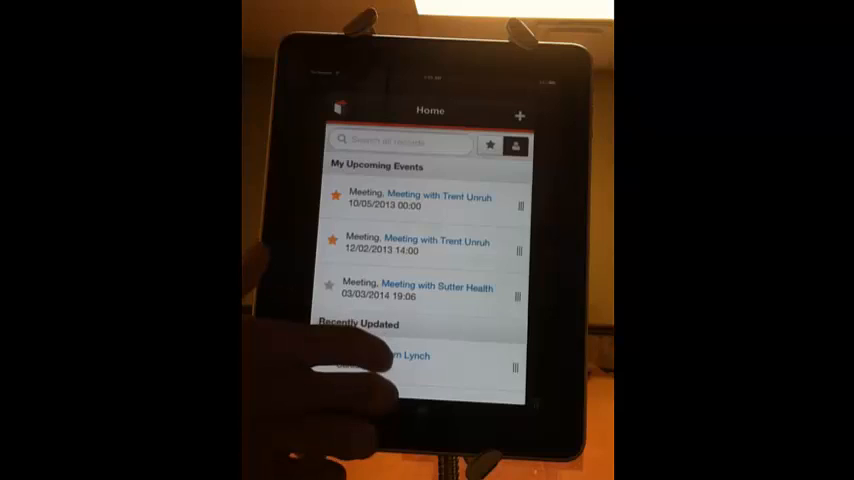
{"action": "scroll", "scroll_direction": "down", "scroll_amount": 3}
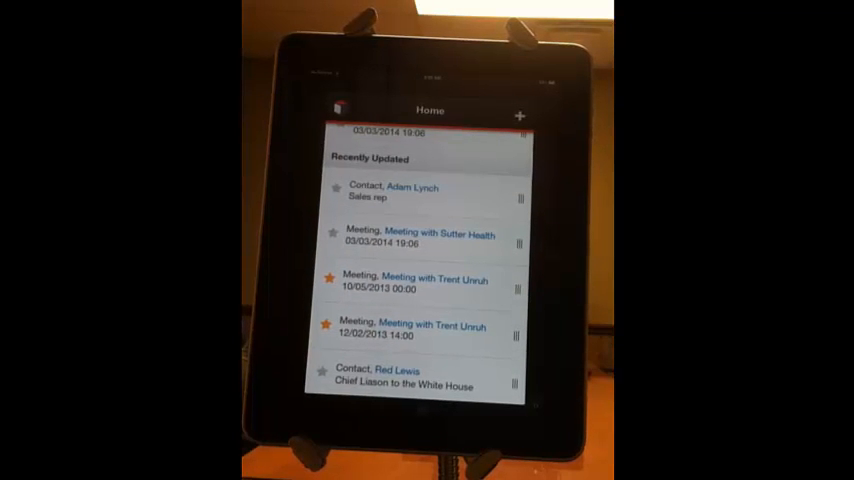
{"action": "scroll", "scroll_direction": "up", "scroll_amount": 3}
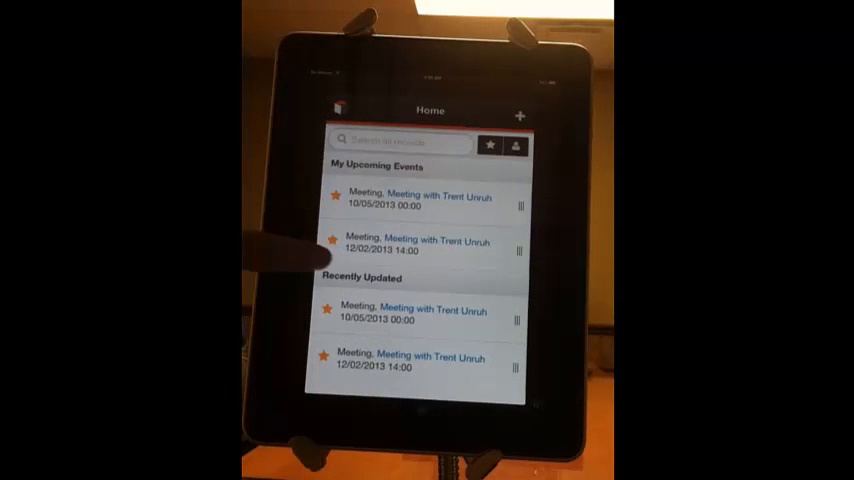
{"action": "scroll", "scroll_direction": "up", "scroll_amount": 3}
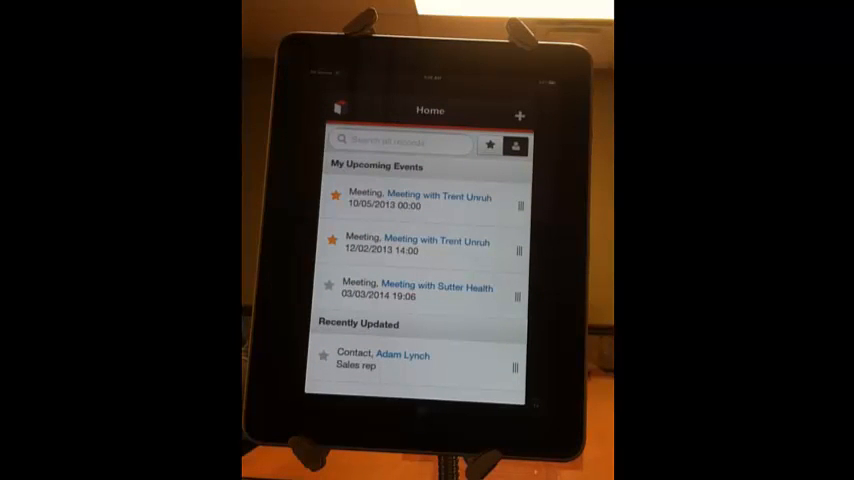
Step: Run a global search for Sutter Health and show the full list of matching records
{"action": "left_click", "coordinate": [338, 110]}
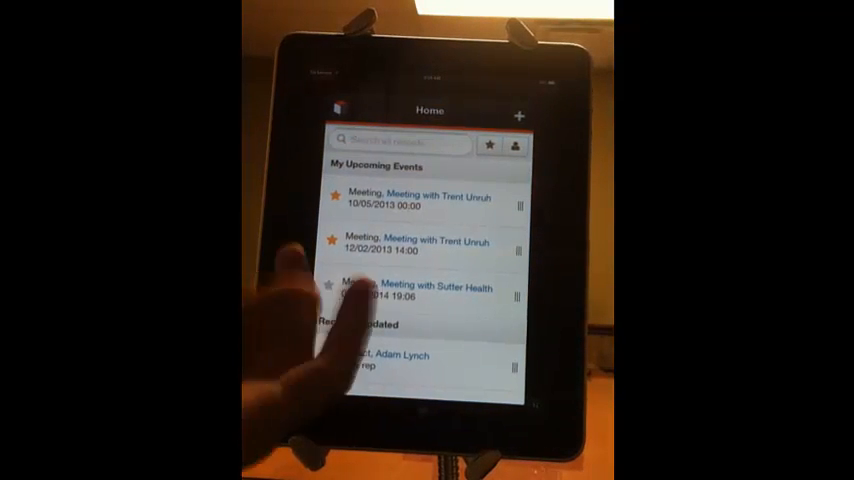
{"action": "left_click", "coordinate": [398, 140]}
{"action": "type", "text": "Sutt"}
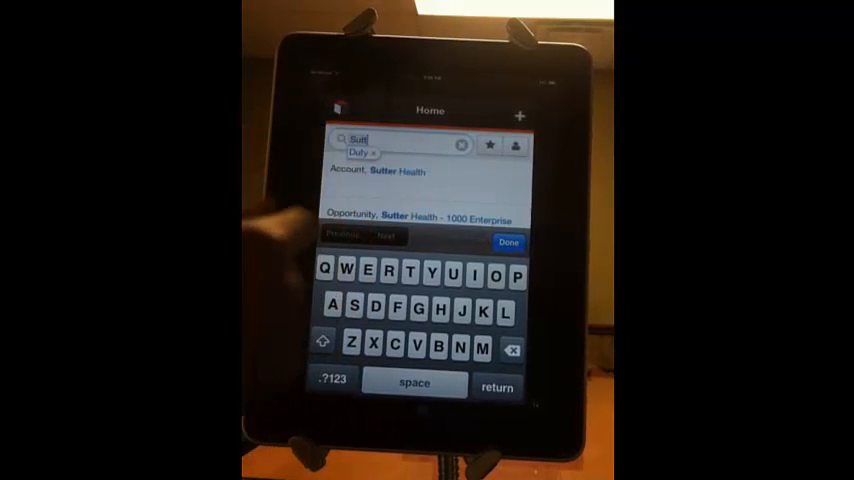
{"action": "left_click", "coordinate": [508, 242]}
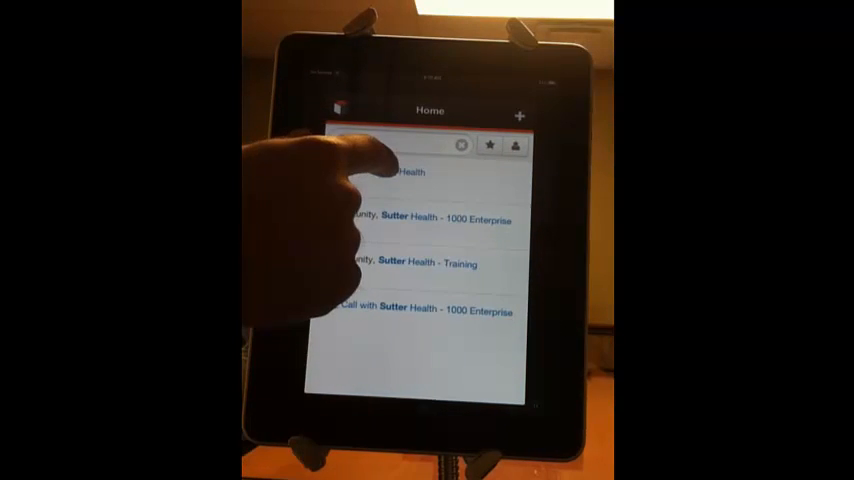
Step: Edit the Sutter Health account's office phone digits and save the account
{"action": "left_click", "coordinate": [410, 172]}
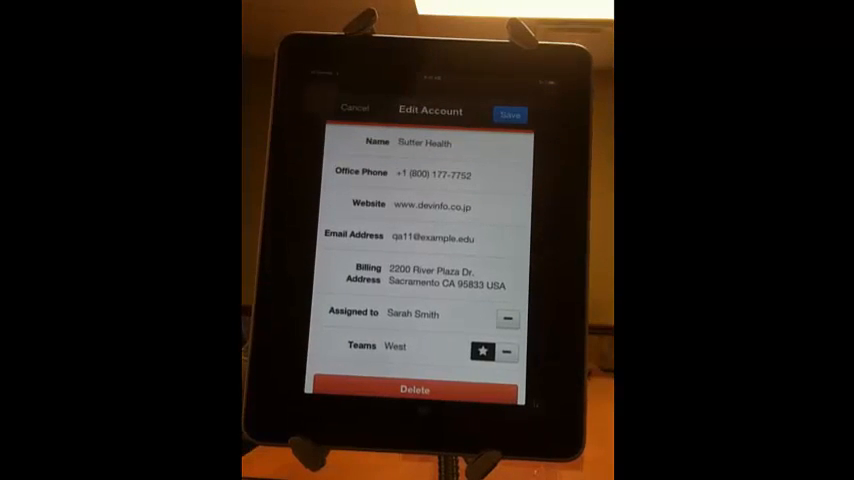
{"action": "scroll", "scroll_direction": "up", "scroll_amount": 3}
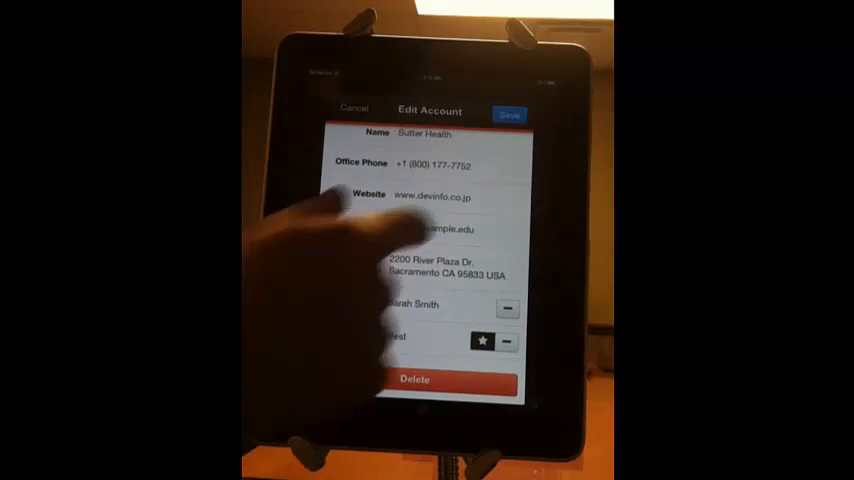
{"action": "left_click", "coordinate": [444, 164]}
{"action": "type", "text": "9"}
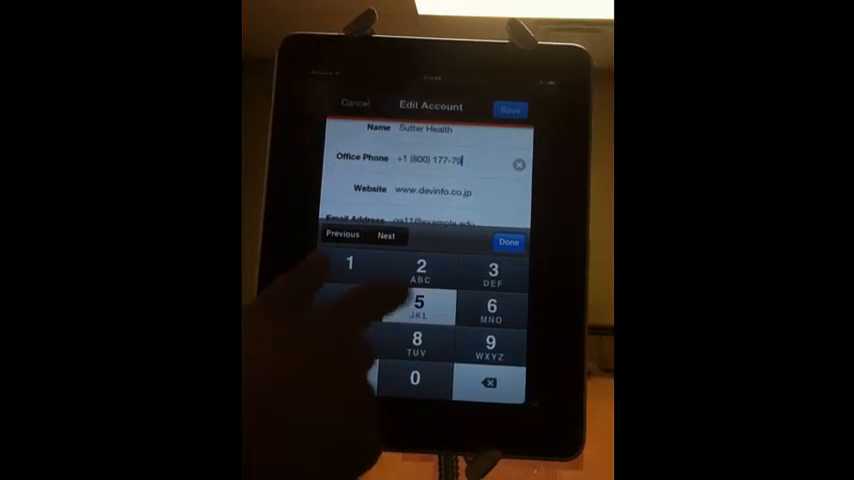
{"action": "left_click", "coordinate": [508, 240]}
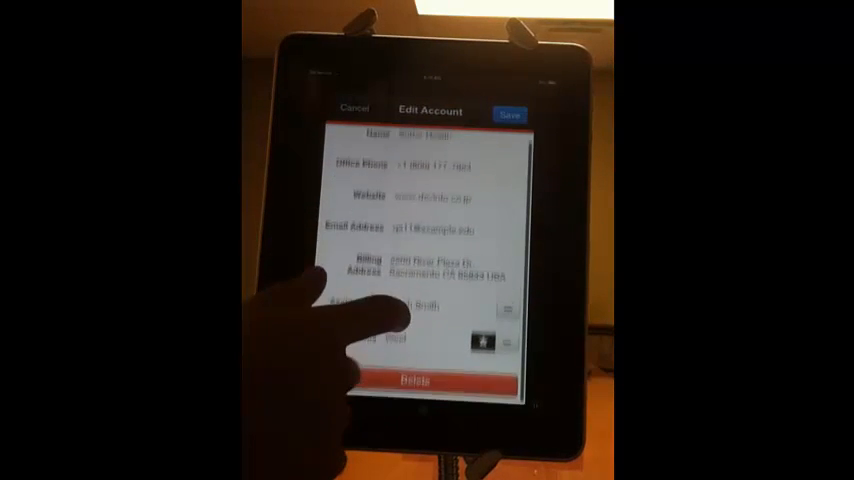
{"action": "left_click", "coordinate": [510, 114]}
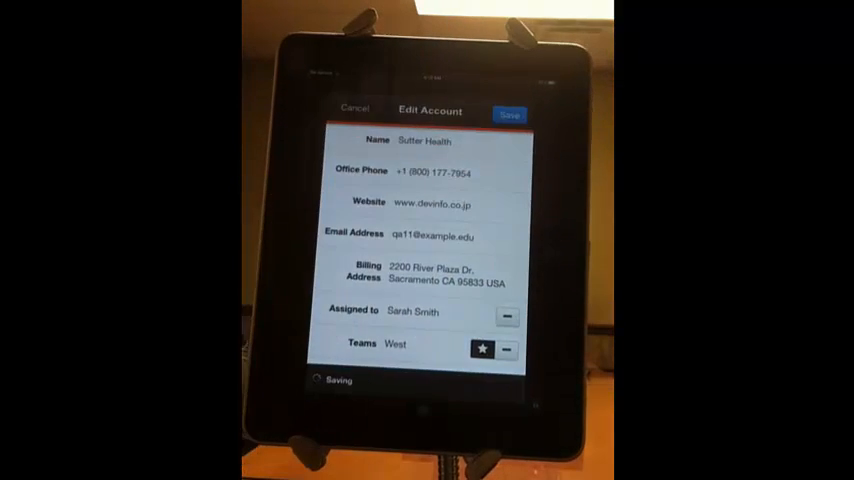
{"action": "left_click", "coordinate": [510, 116]}
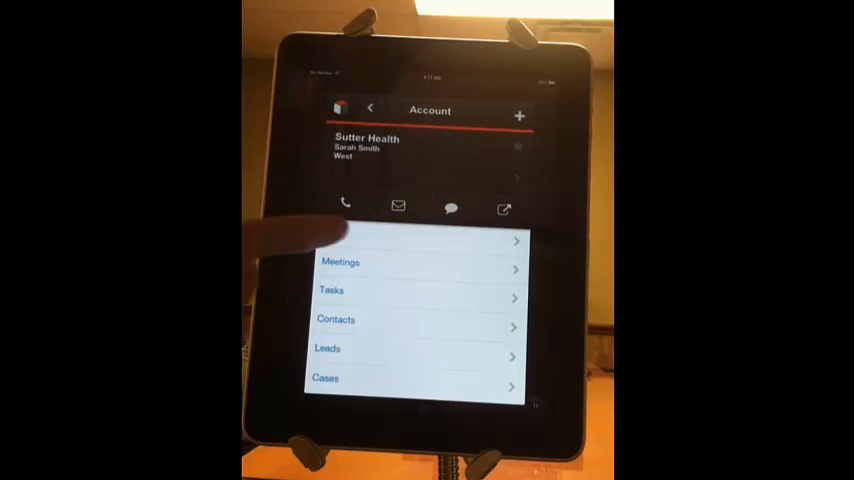
{"action": "left_click", "coordinate": [344, 208]}
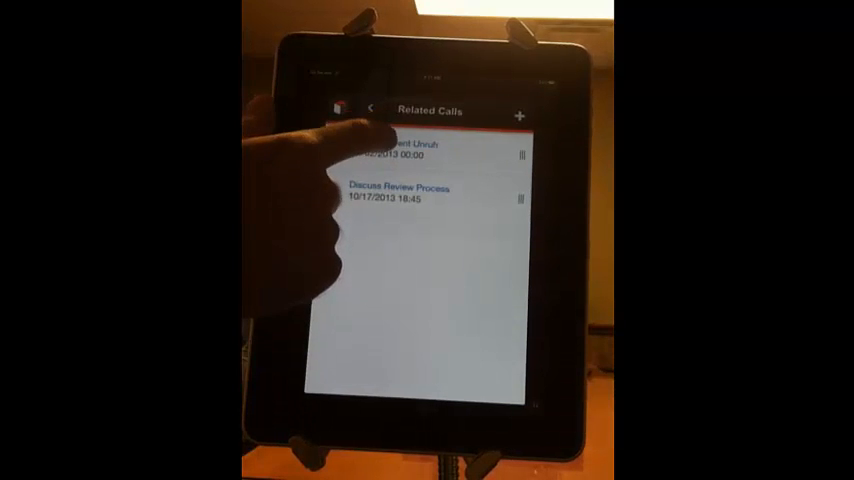
{"action": "left_click", "coordinate": [420, 150]}
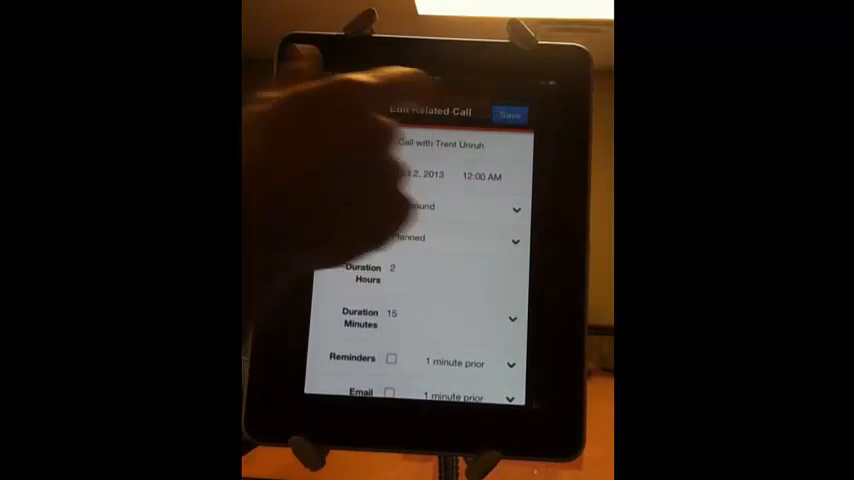
Step: Cancel the existing call and start a new related call with start date Nov 12, 2013, 4:00 PM
{"action": "left_click", "coordinate": [510, 114]}
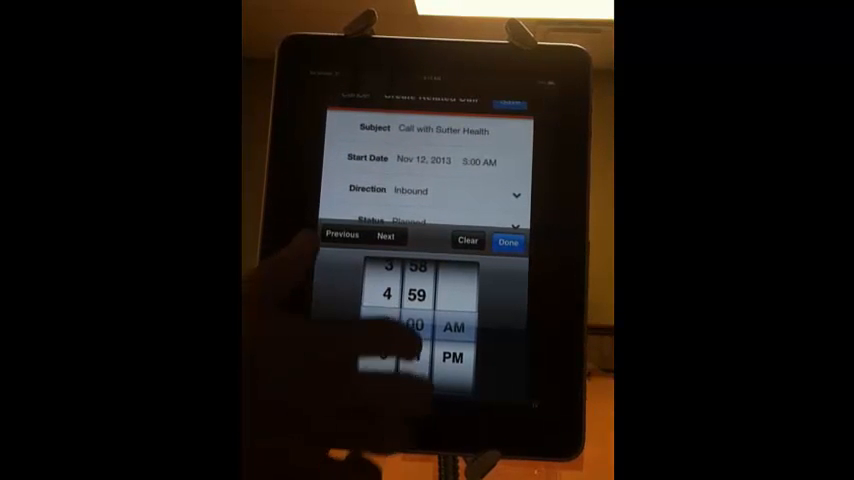
{"action": "scroll", "scroll_direction": "down", "scroll_amount": 3}
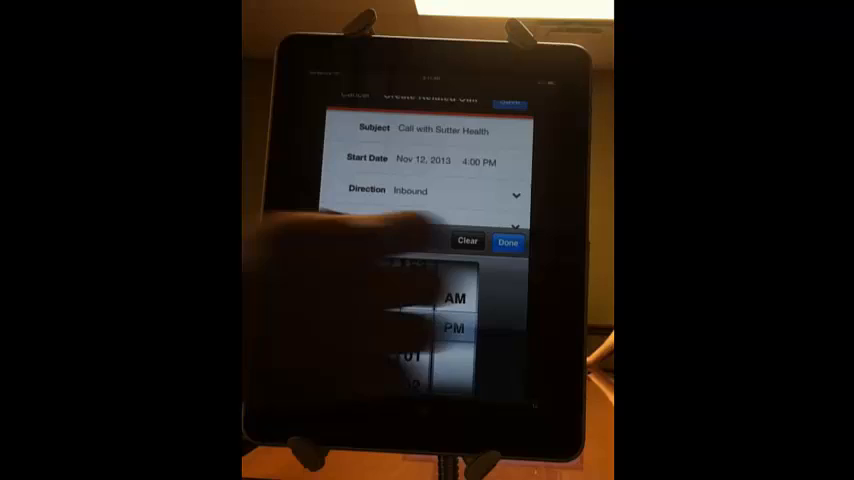
Step: Confirm the 4:00 PM start, set direction Outbound and duration 1 hour
{"action": "left_click", "coordinate": [508, 240]}
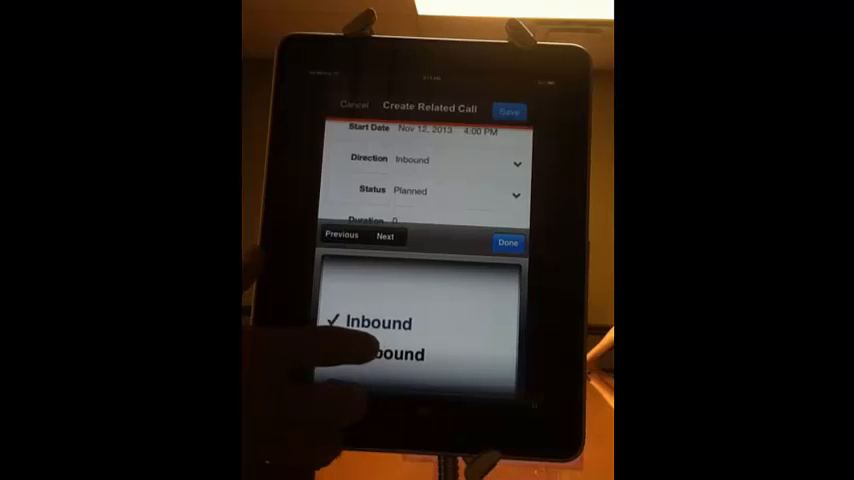
{"action": "left_click", "coordinate": [392, 354]}
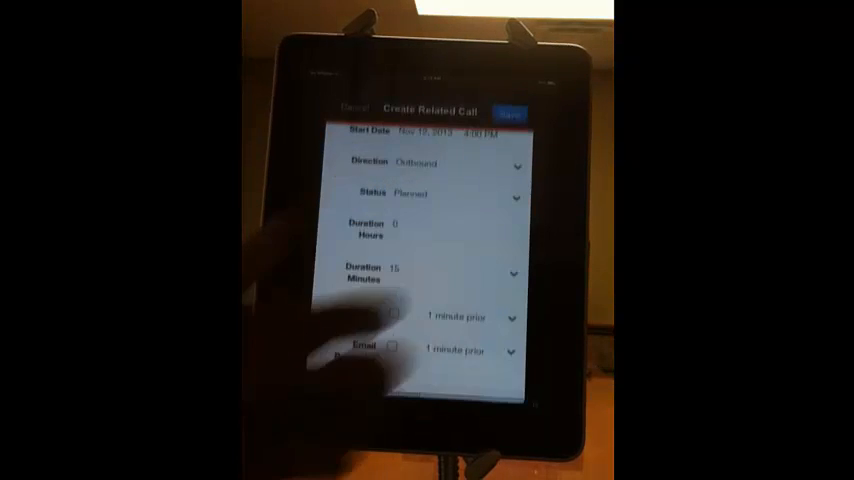
{"action": "left_click", "coordinate": [420, 224]}
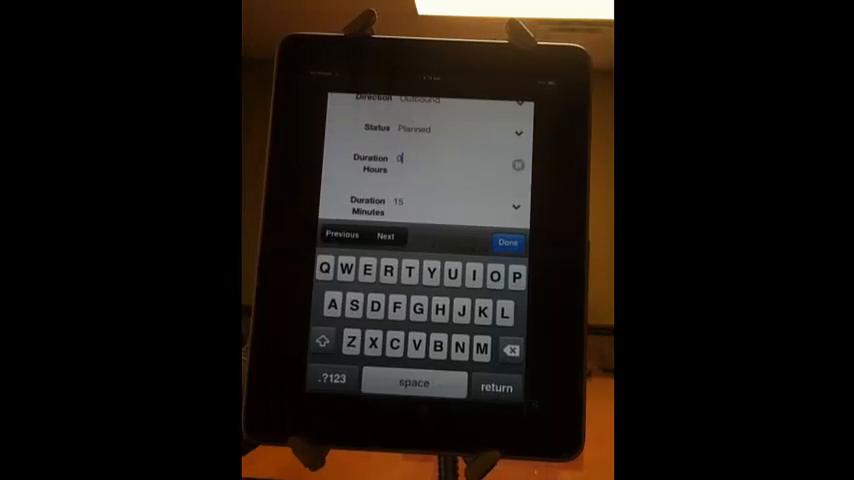
{"action": "left_click", "coordinate": [330, 380]}
{"action": "type", "text": "1"}
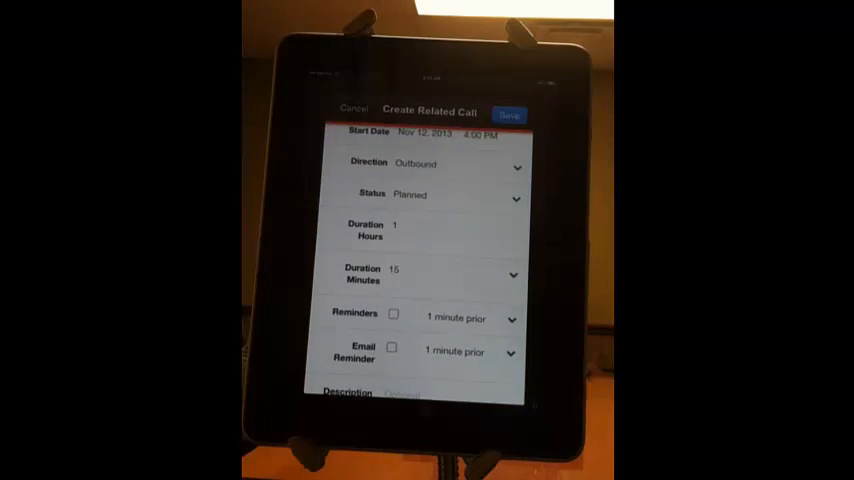
{"action": "scroll", "scroll_direction": "down", "scroll_amount": 3}
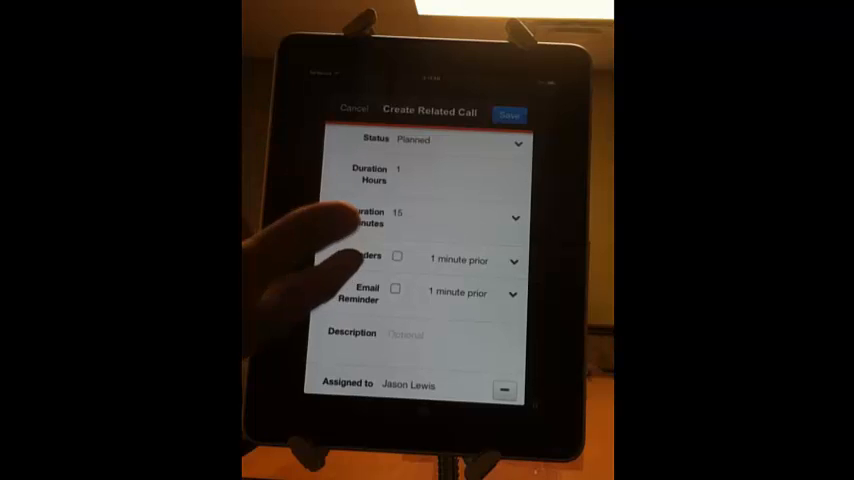
{"action": "mouse_move", "coordinate": [320, 260]}
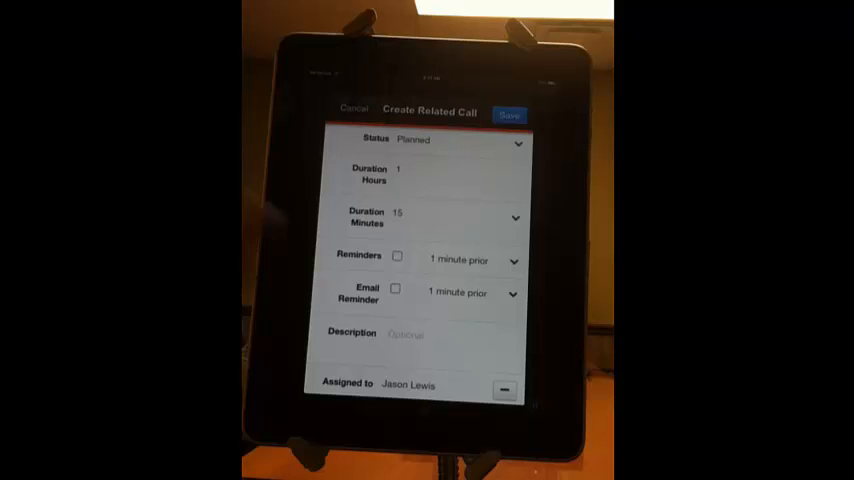
{"action": "scroll", "scroll_direction": "down", "scroll_amount": 3}
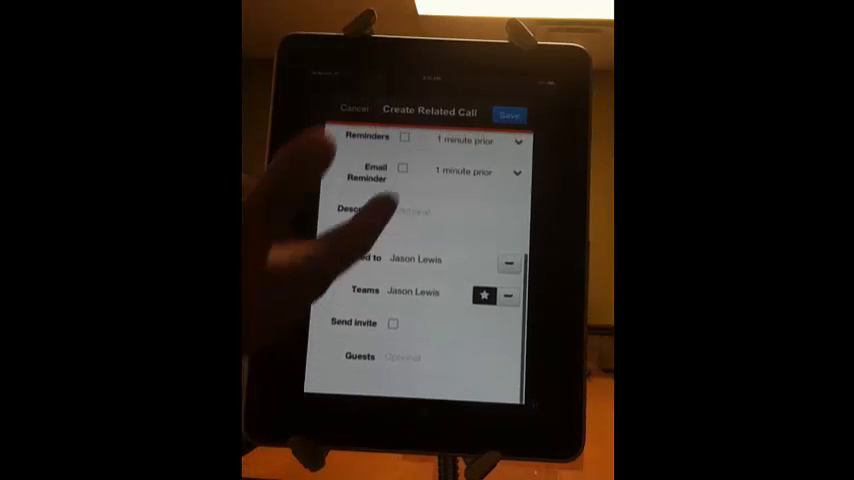
Step: Enter the description 'Call with client' and save the new related call
{"action": "left_click", "coordinate": [400, 212]}
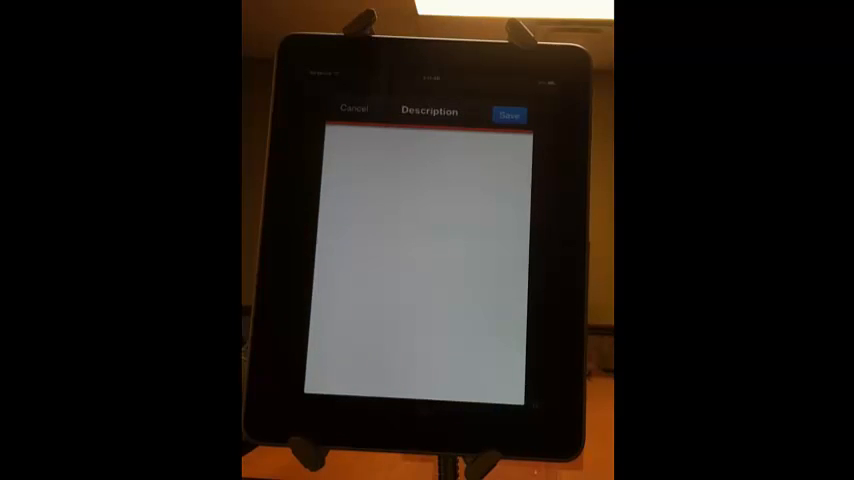
{"action": "left_click", "coordinate": [428, 250]}
{"action": "type", "text": "Call with"}
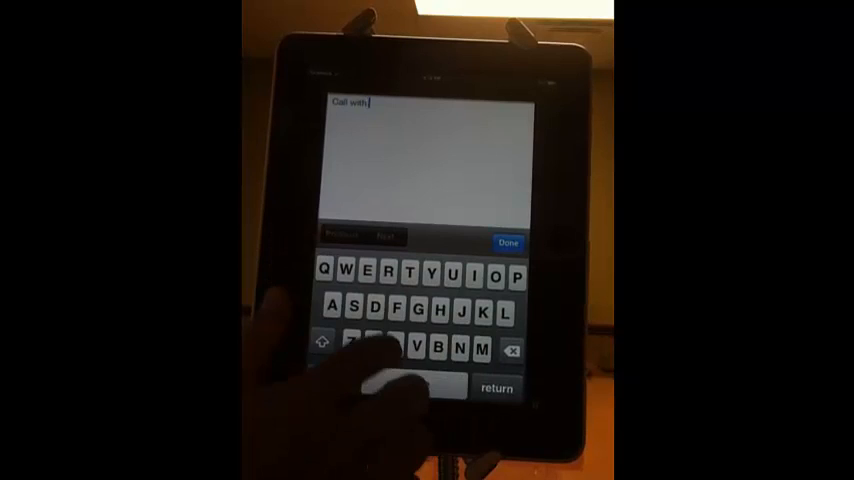
{"action": "left_click", "coordinate": [372, 276]}
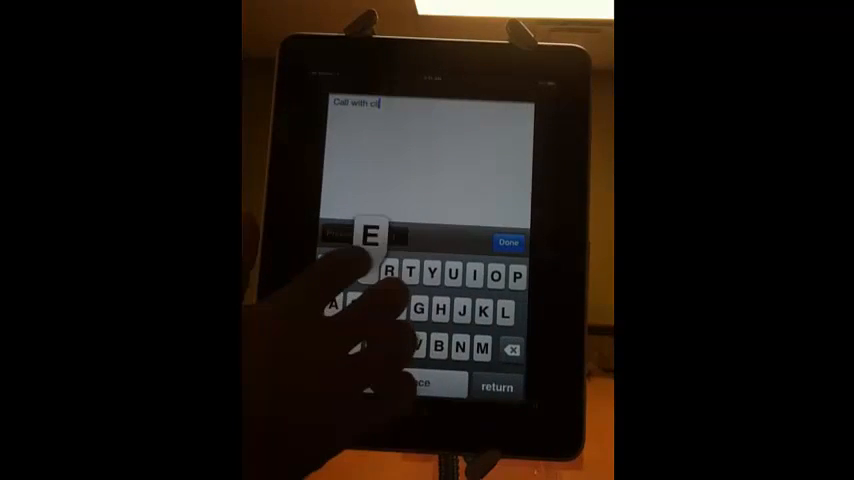
{"action": "left_click", "coordinate": [508, 242]}
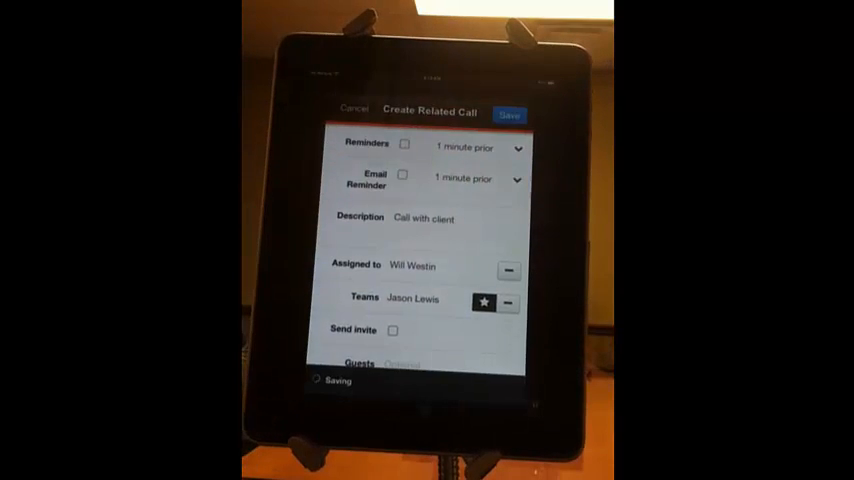
{"action": "left_click", "coordinate": [508, 114]}
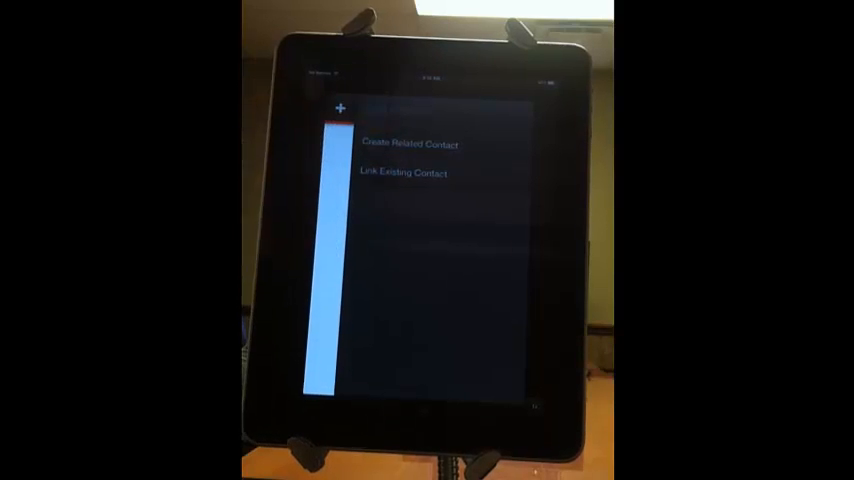
{"action": "left_click", "coordinate": [408, 144]}
{"action": "type", "text": "Josh"}
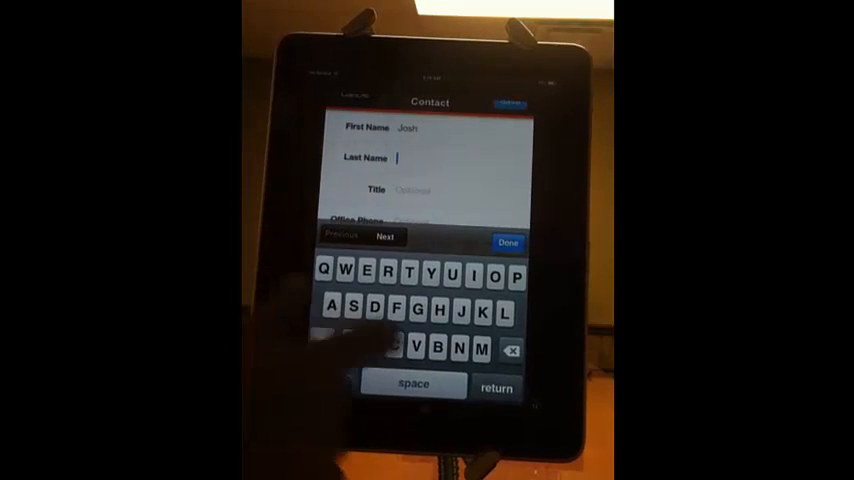
{"action": "type", "text": "Bailey"}
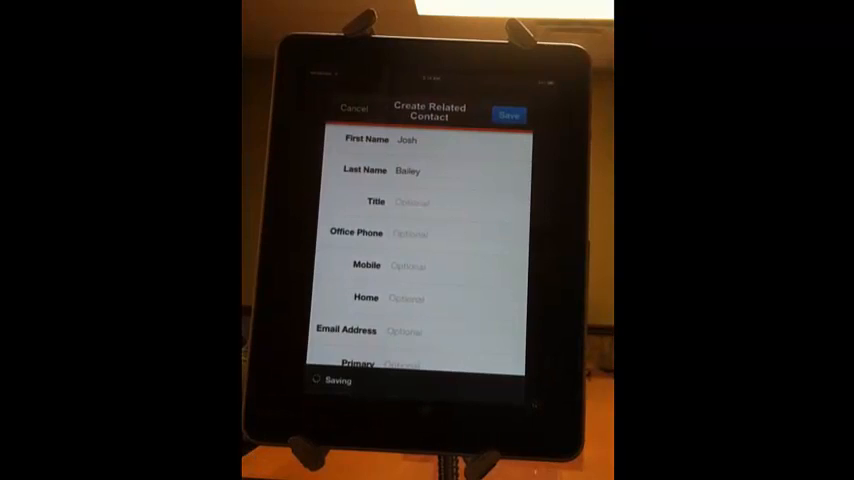
{"action": "left_click", "coordinate": [508, 116]}
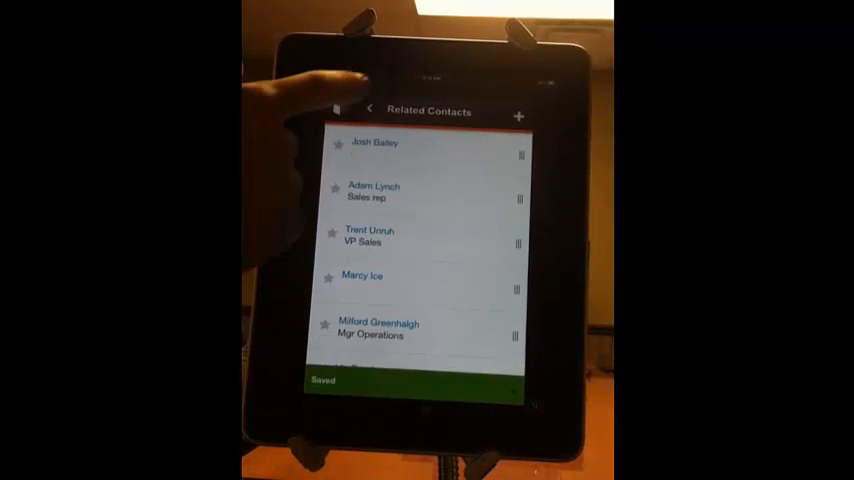
{"action": "left_click", "coordinate": [370, 108]}
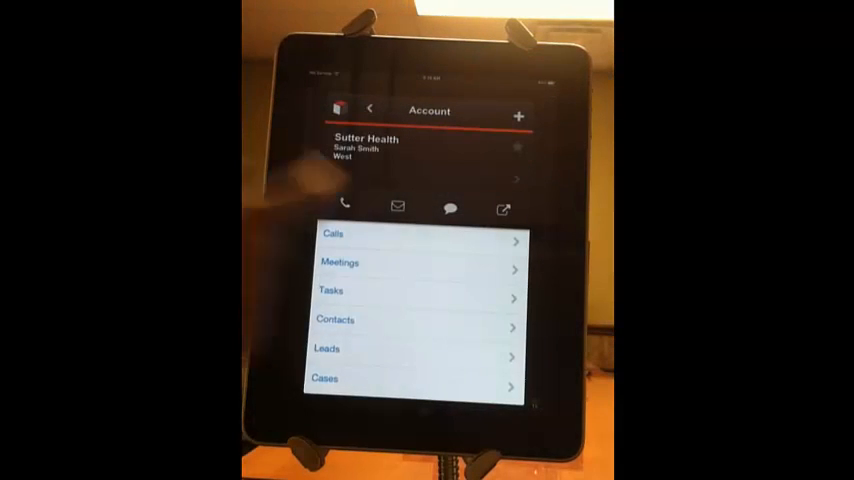
Step: Edit the Sutter Health - 1000 Enterprise opportunity to Closed Lost, save it and go back
{"action": "scroll", "scroll_direction": "down", "scroll_amount": 3}
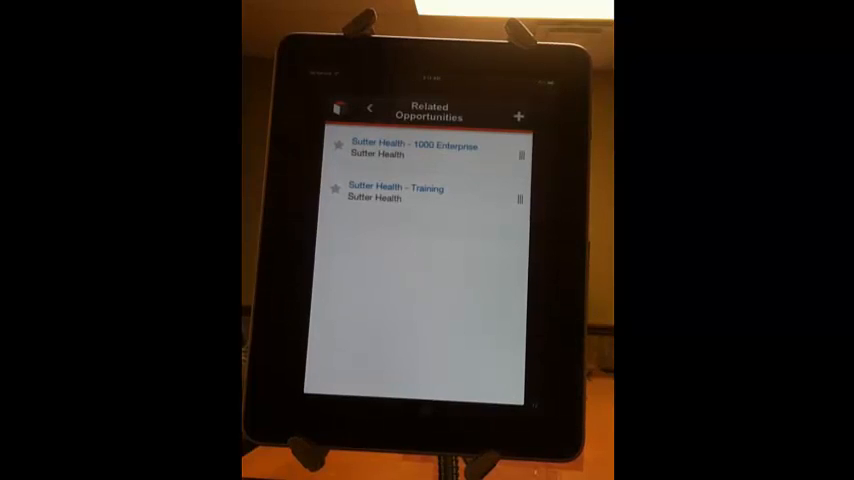
{"action": "left_click", "coordinate": [410, 148]}
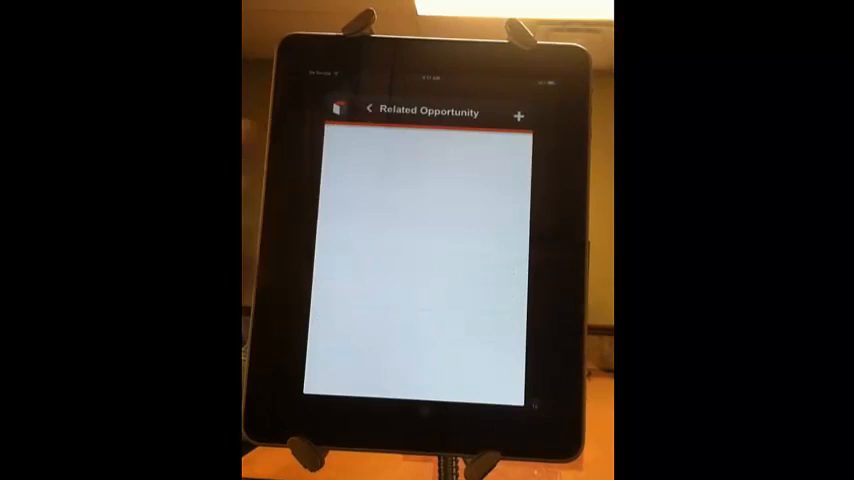
{"action": "left_click", "coordinate": [520, 116]}
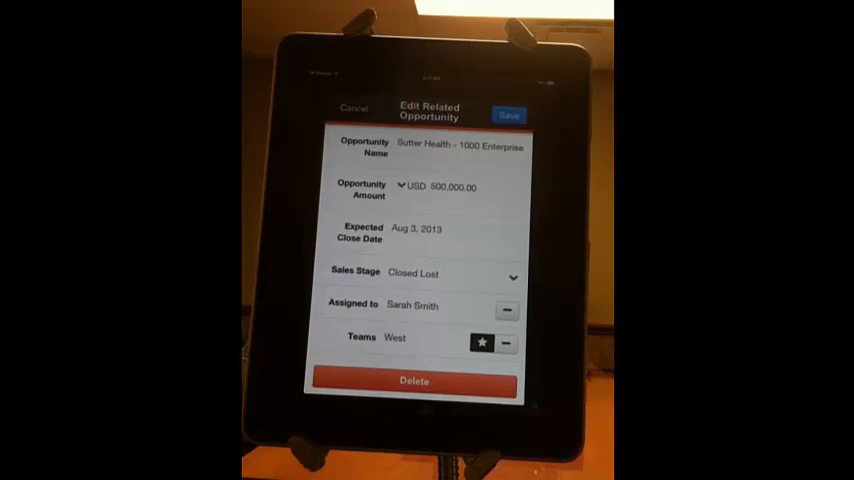
{"action": "left_click", "coordinate": [508, 116]}
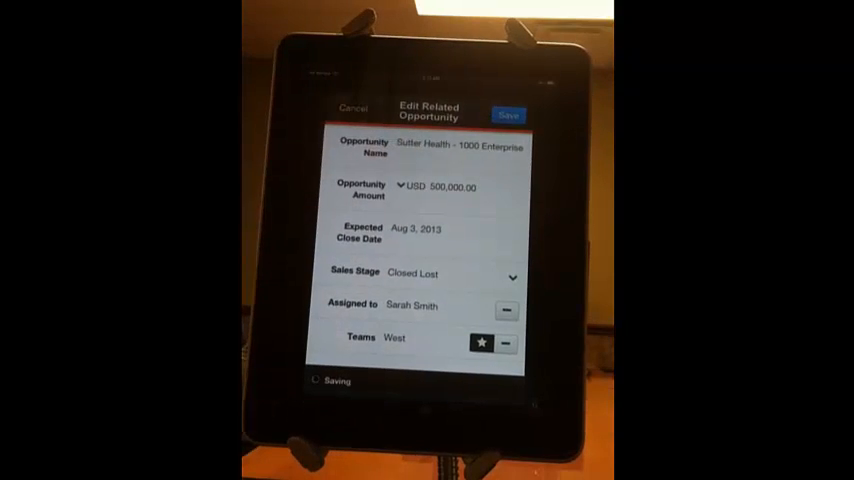
{"action": "left_click", "coordinate": [508, 116]}
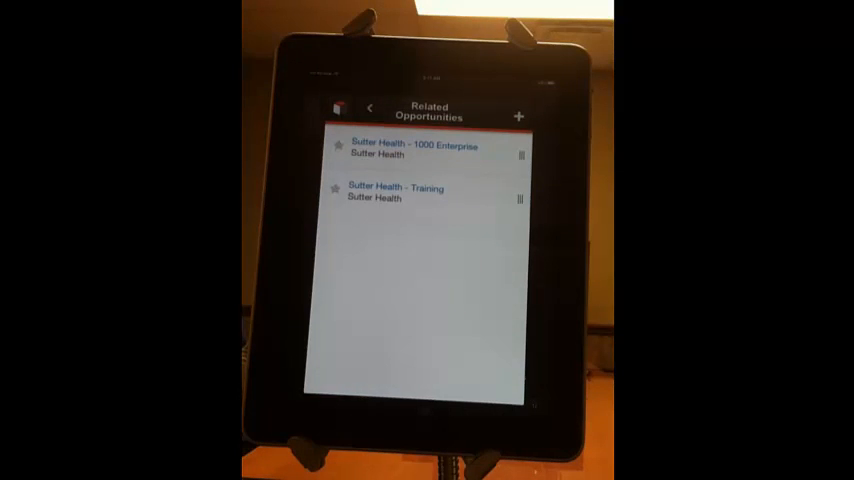
{"action": "left_click", "coordinate": [336, 108]}
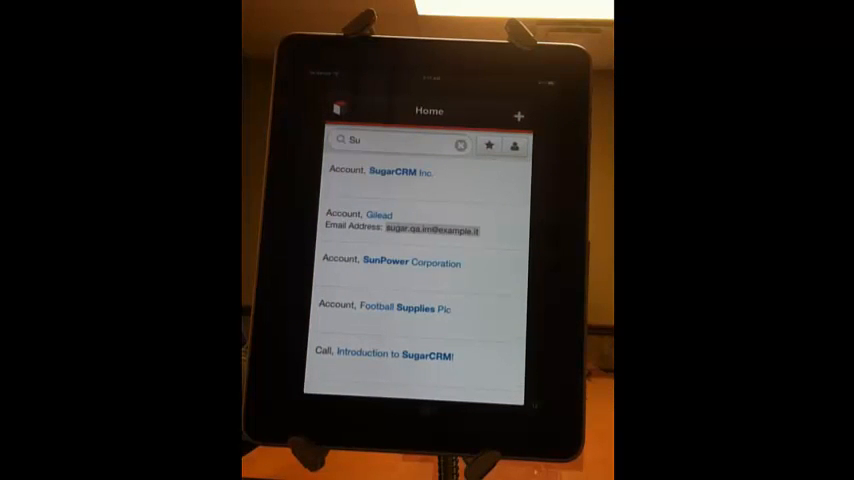
Step: Quick-create a contact from Home, link it to the FastForward account and save it
{"action": "left_click", "coordinate": [520, 116]}
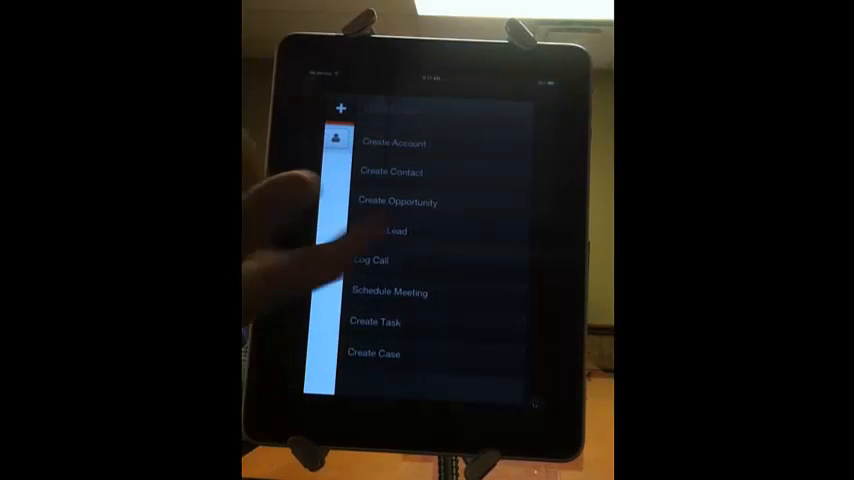
{"action": "left_click", "coordinate": [392, 172]}
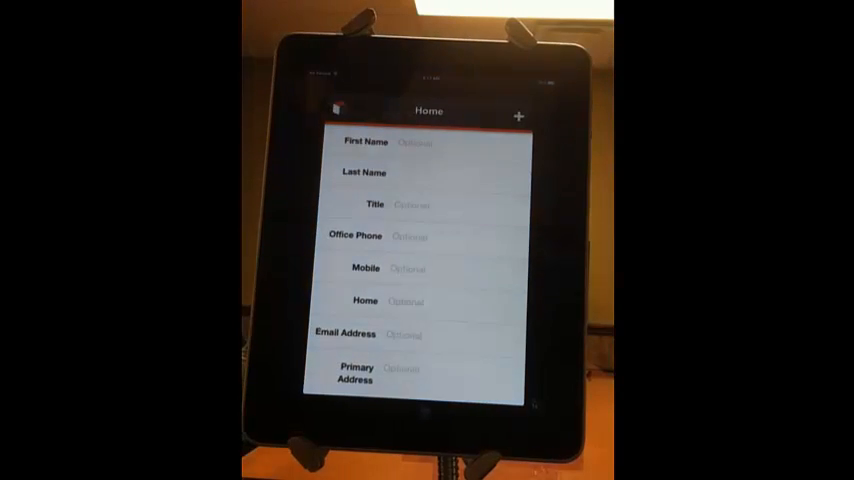
{"action": "left_click", "coordinate": [520, 116]}
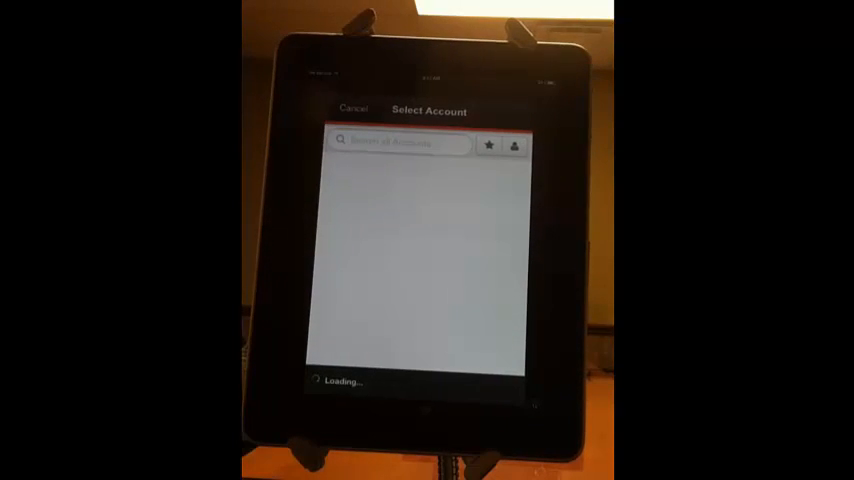
{"action": "left_click", "coordinate": [400, 142]}
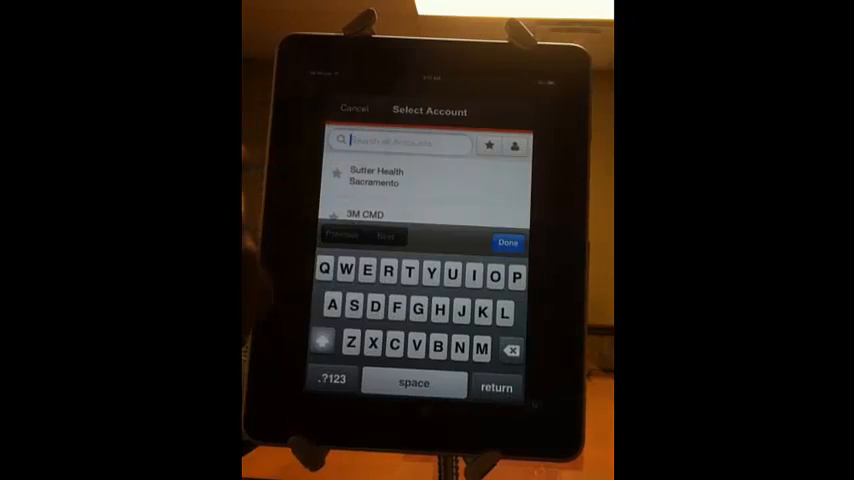
{"action": "left_click", "coordinate": [508, 244]}
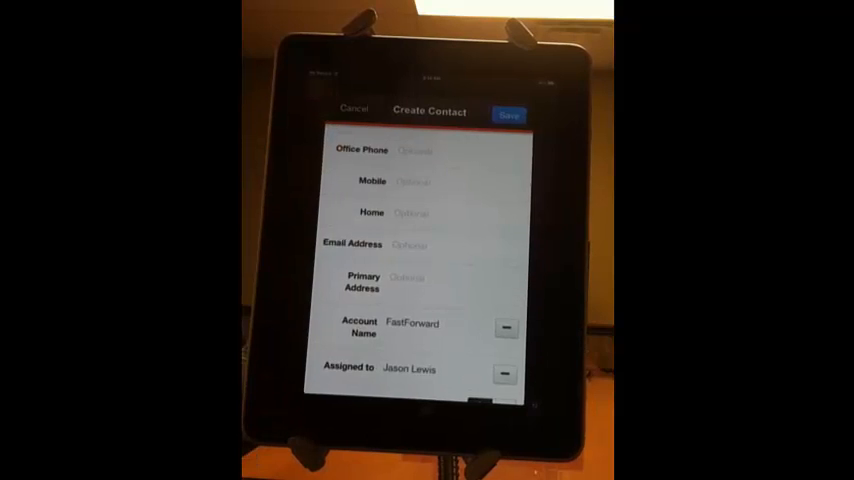
{"action": "left_click", "coordinate": [356, 108]}
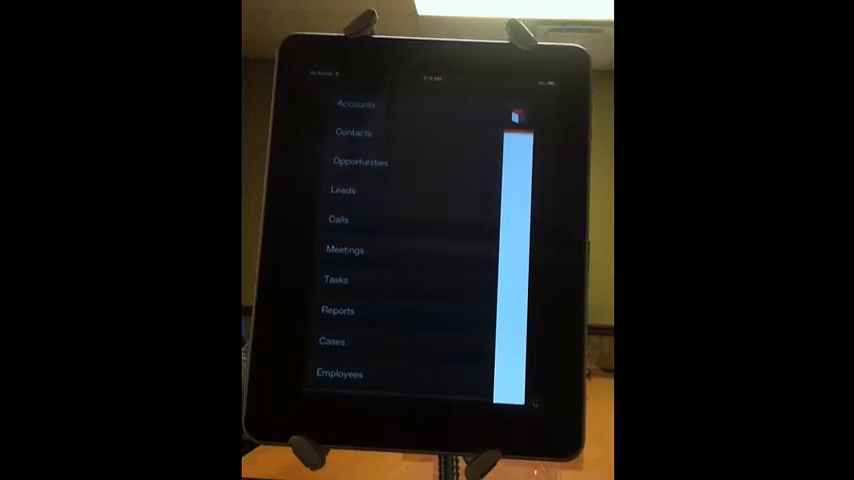
Step: From the Reports list in the side menu, load the Leads By Lead Source report
{"action": "left_click", "coordinate": [338, 310]}
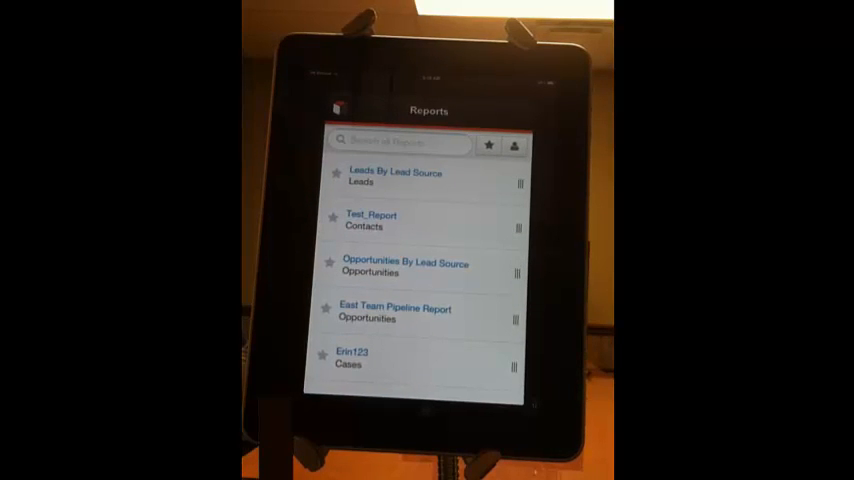
{"action": "left_click", "coordinate": [392, 176]}
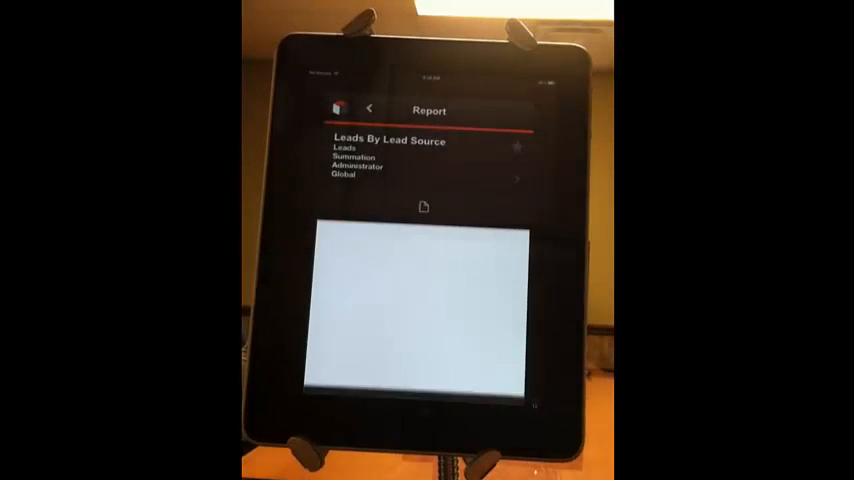